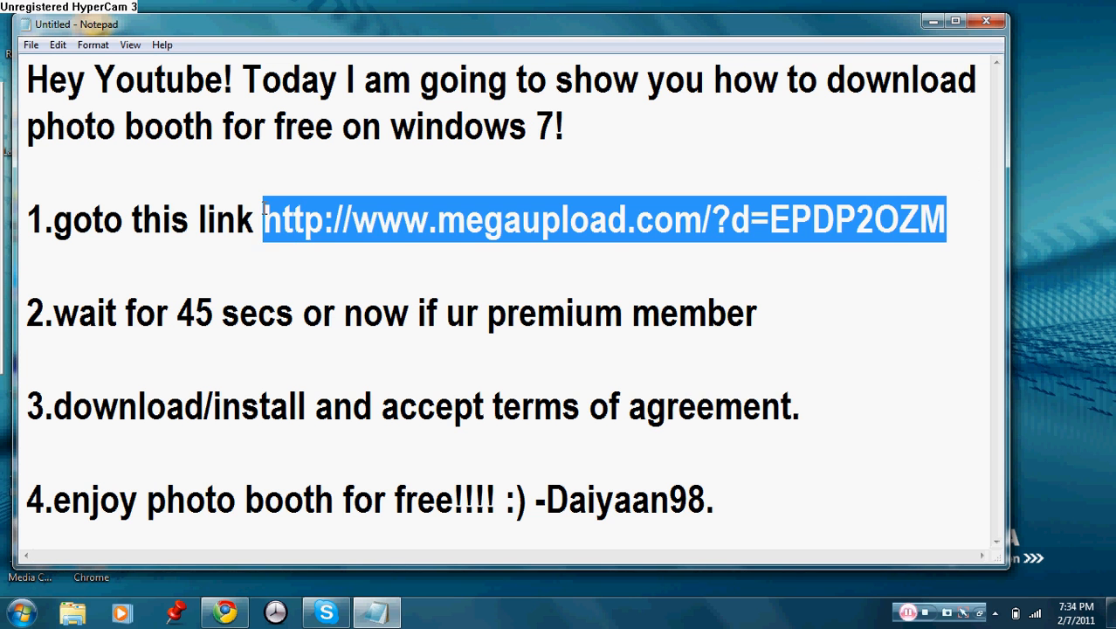
- Close the instructions notes without saving, revealing the Megaupload Photobooth.exe page in Chrome
click(709, 313)
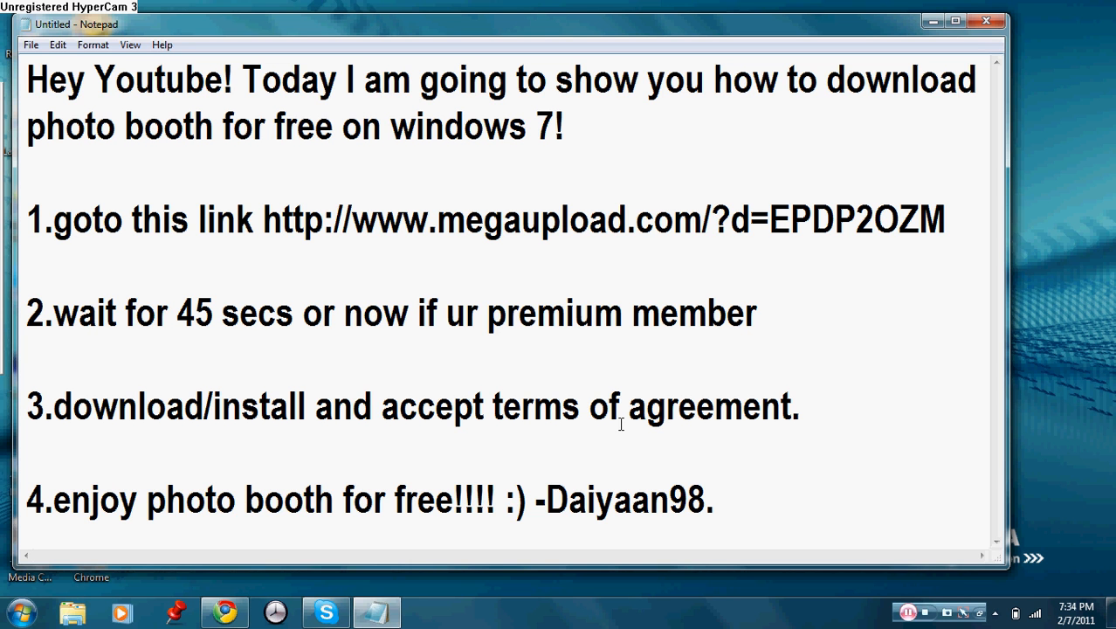
mouse_move(734, 347)
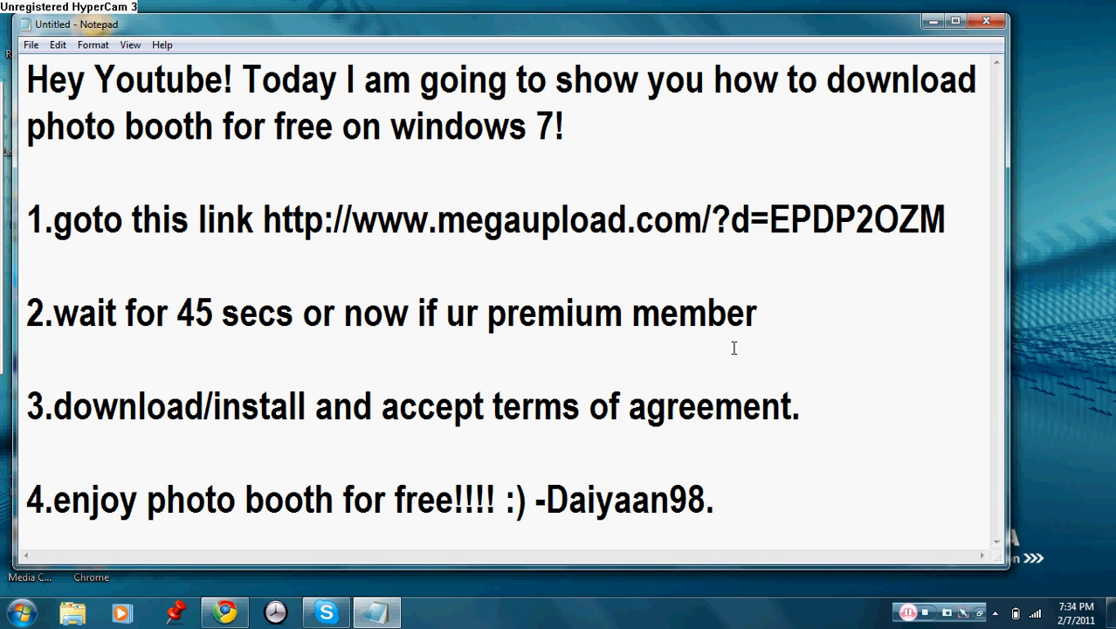
mouse_move(985, 75)
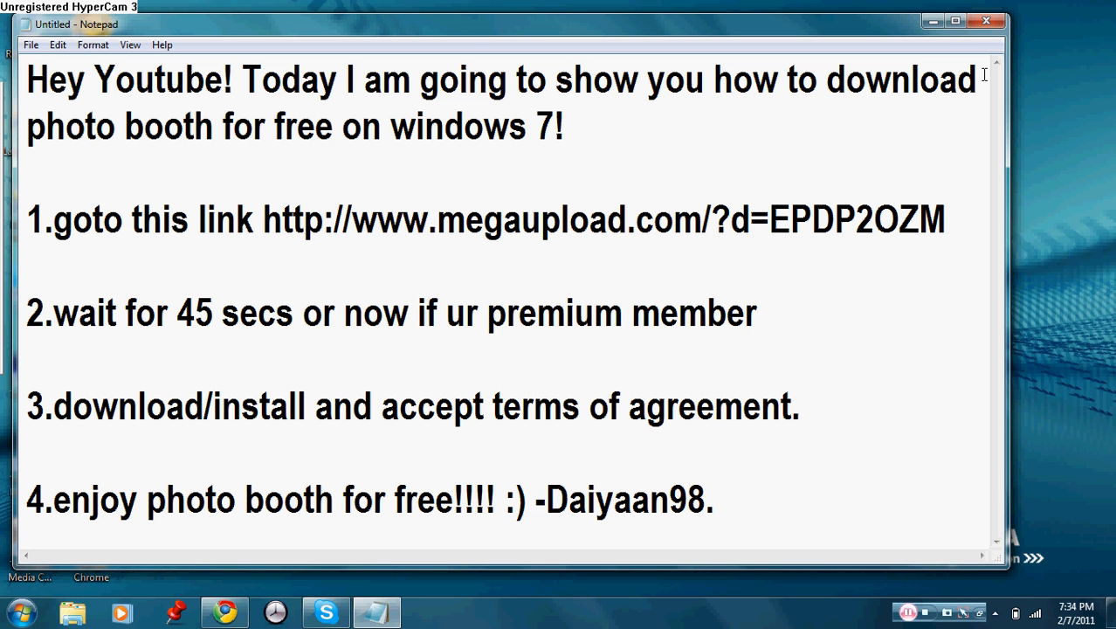
click(987, 21)
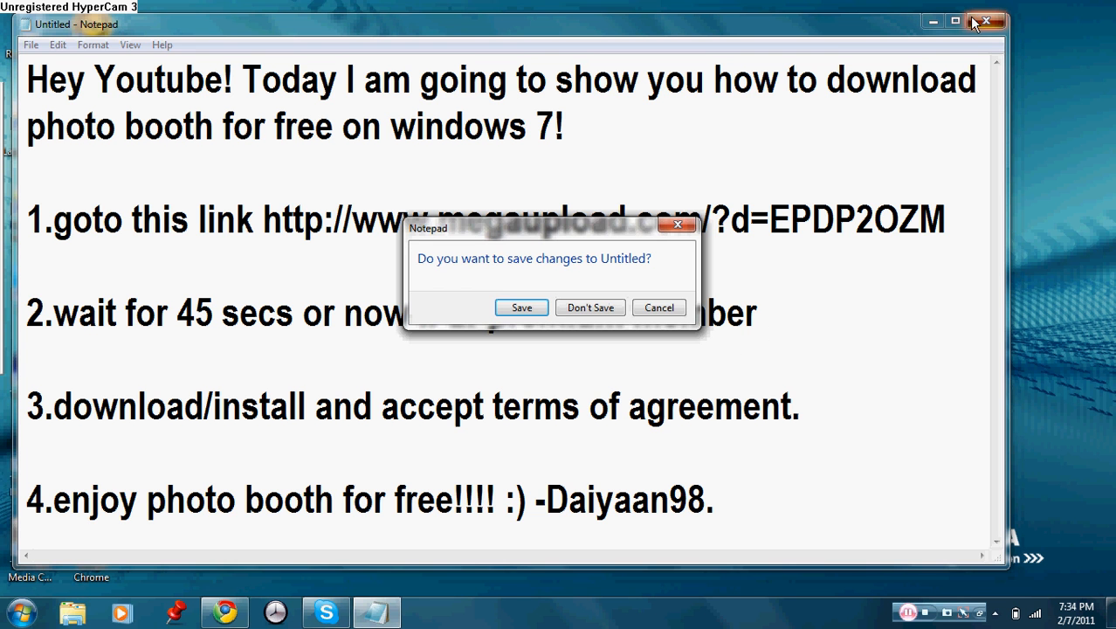
click(591, 307)
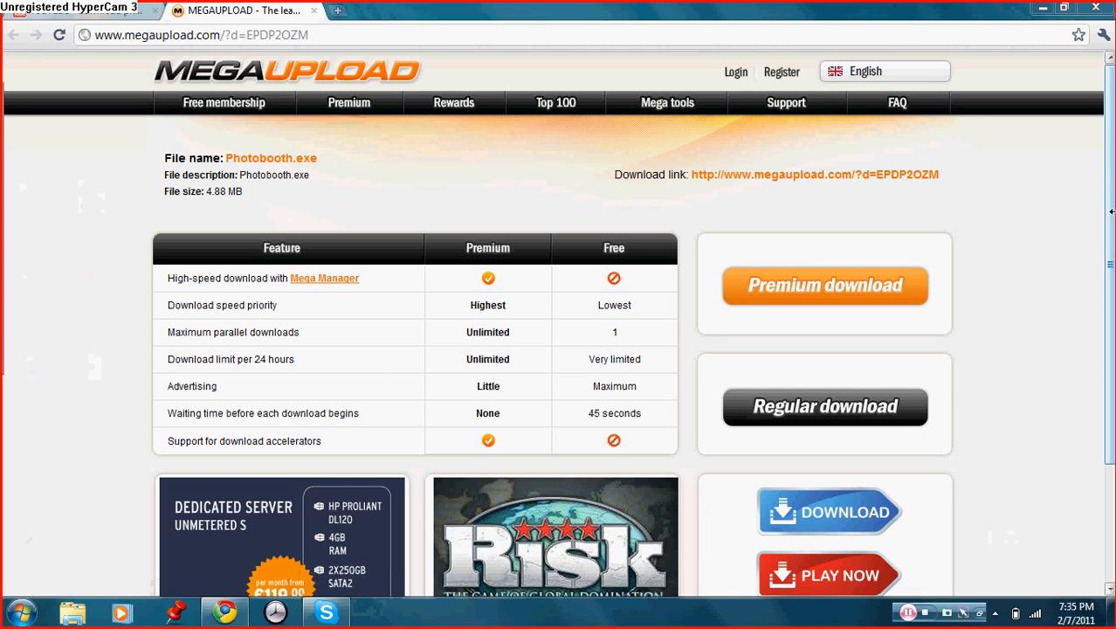
mouse_move(824, 406)
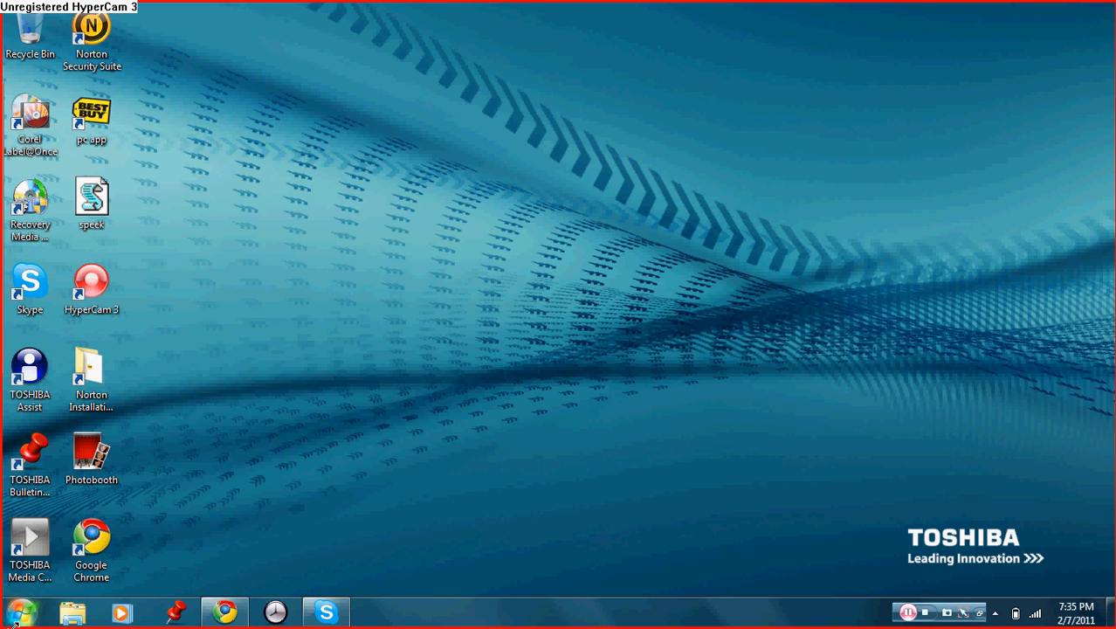
mouse_move(91, 546)
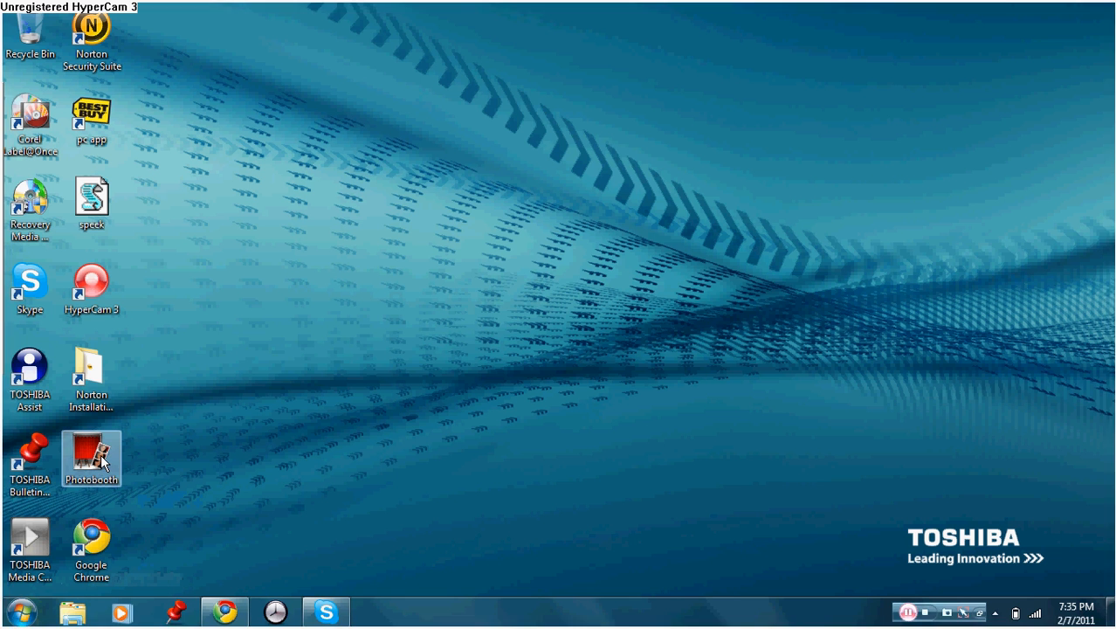
- Launch Photo Booth from its desktop shortcut
double_click(91, 450)
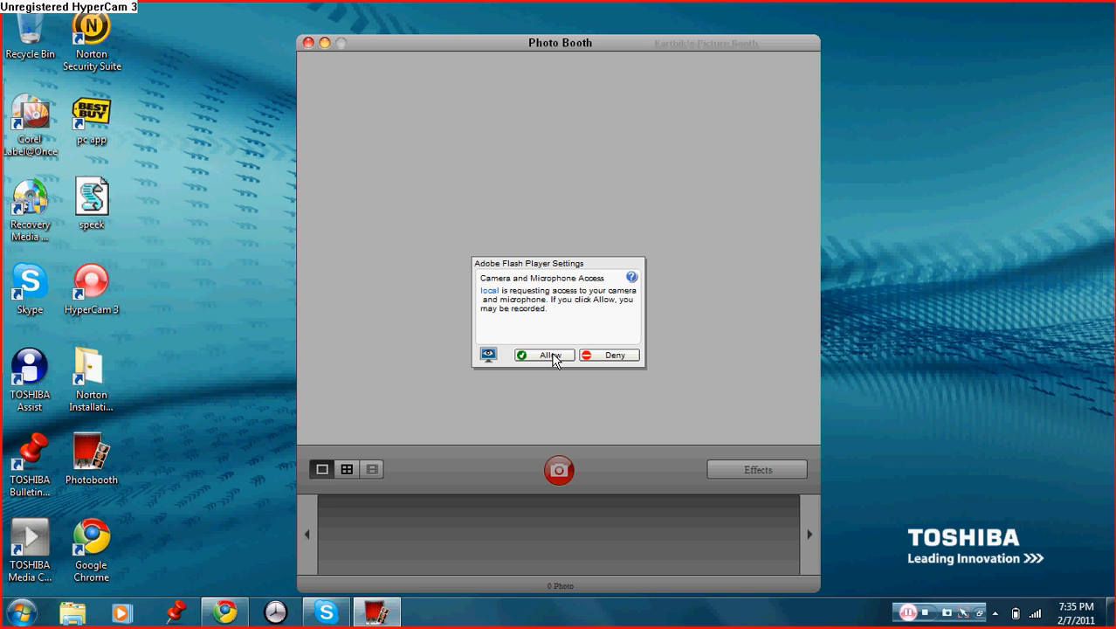
- Allow camera and microphone access so the live webcam feed appears
click(544, 355)
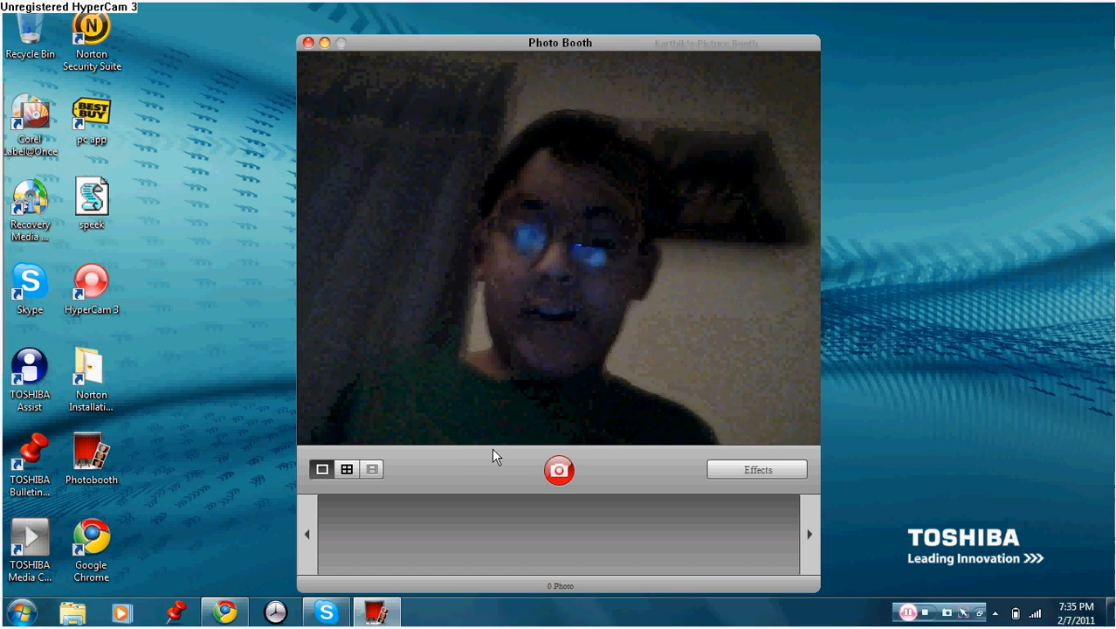
- Choose the Light Tunnel effect from the second page of effects
click(757, 469)
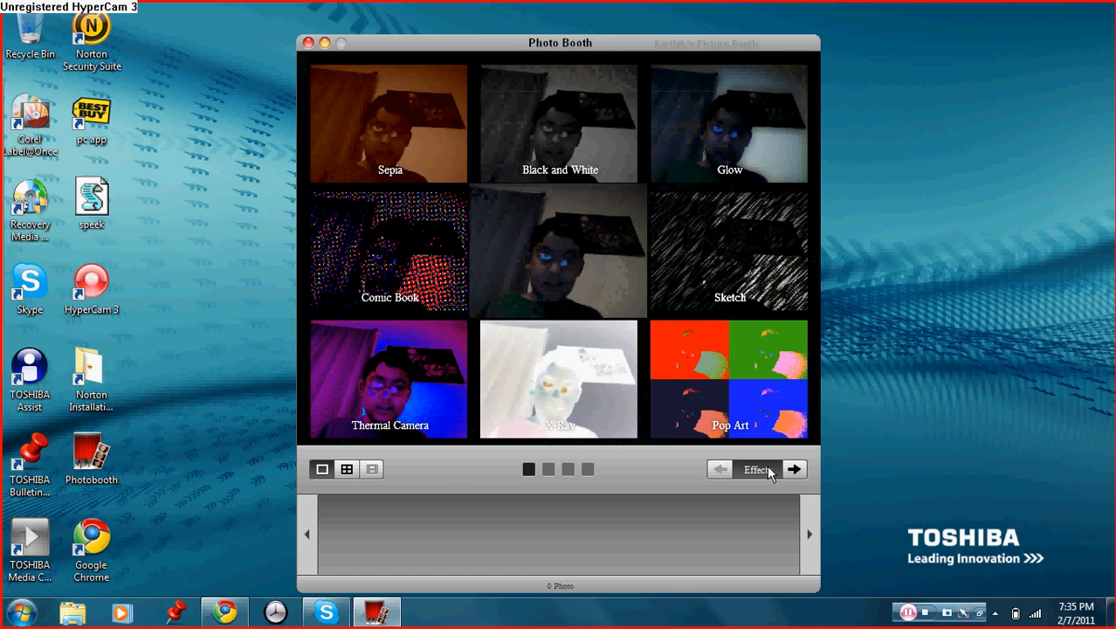
click(794, 469)
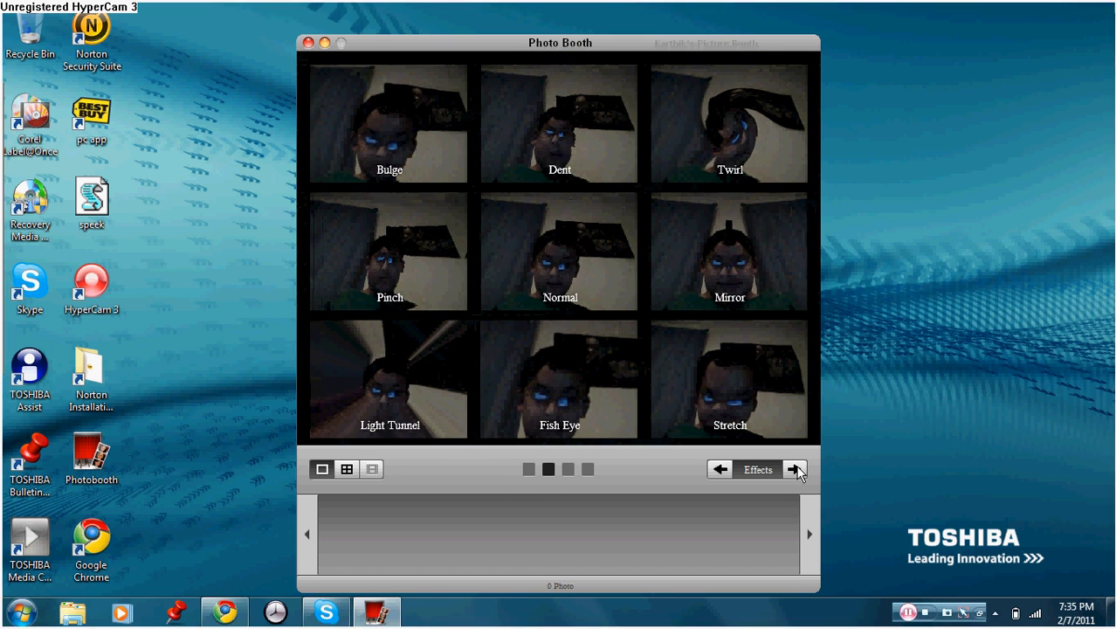
click(390, 379)
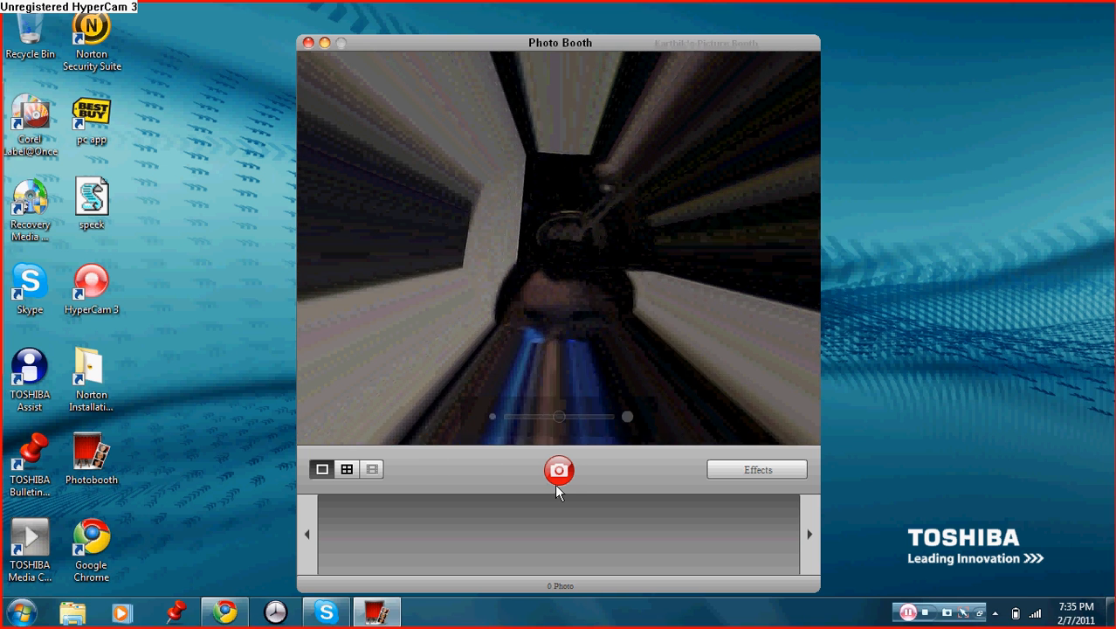
- Capture one Light Tunnel photo after the countdown, then close Photo Booth
click(559, 470)
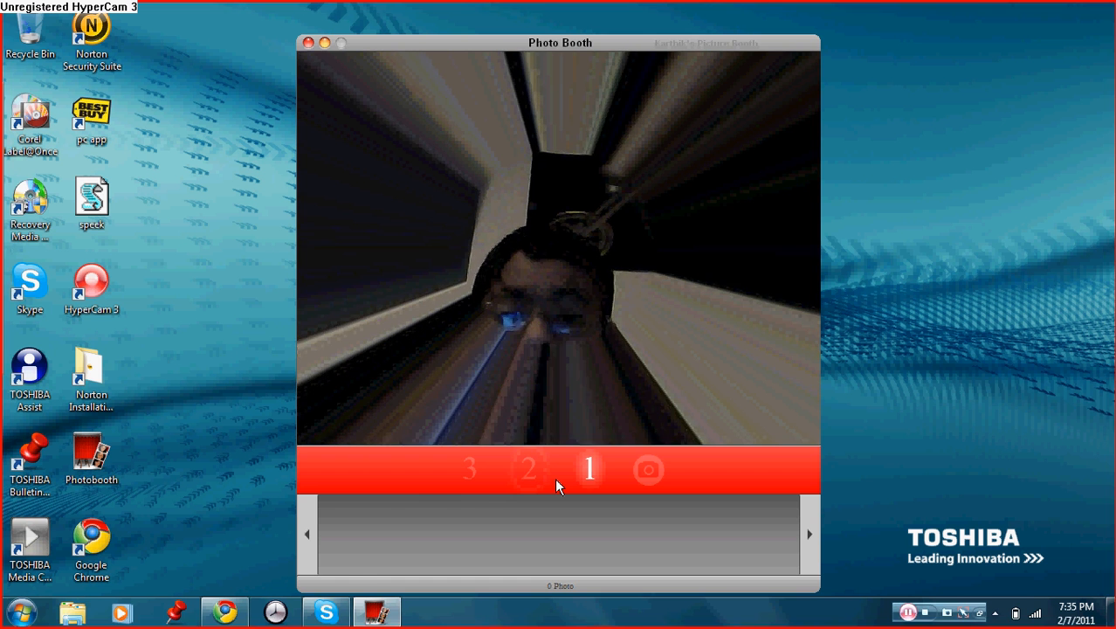
click(649, 470)
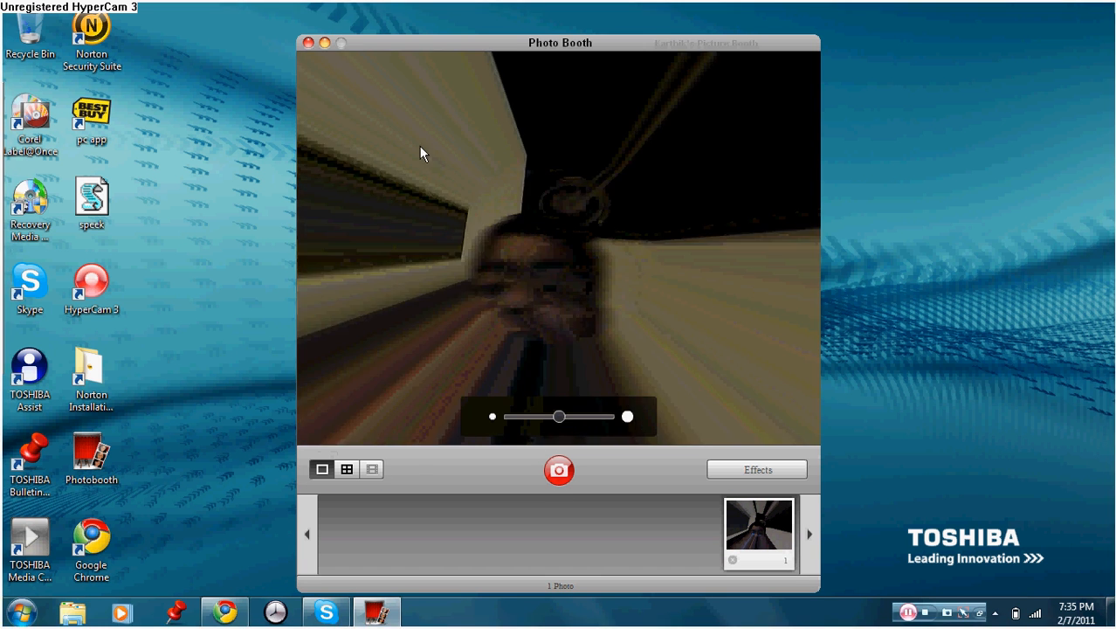
click(308, 42)
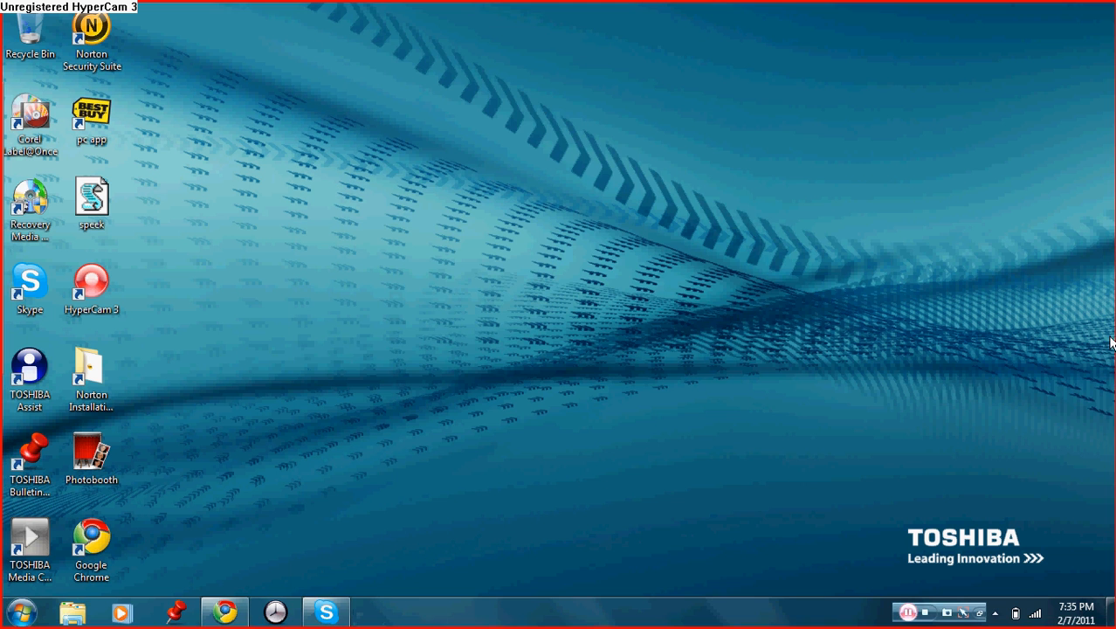